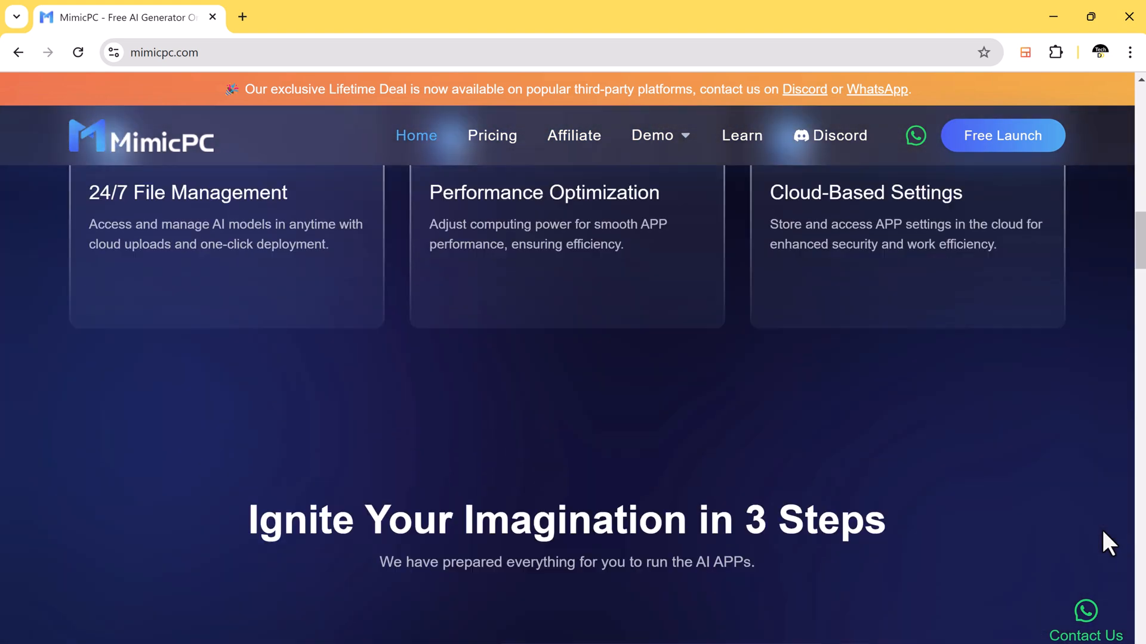
- Scroll through the MimicPC homepage and launch into the applications dashboard
{"action": "scroll", "scroll_direction": "down", "scroll_amount": 3}
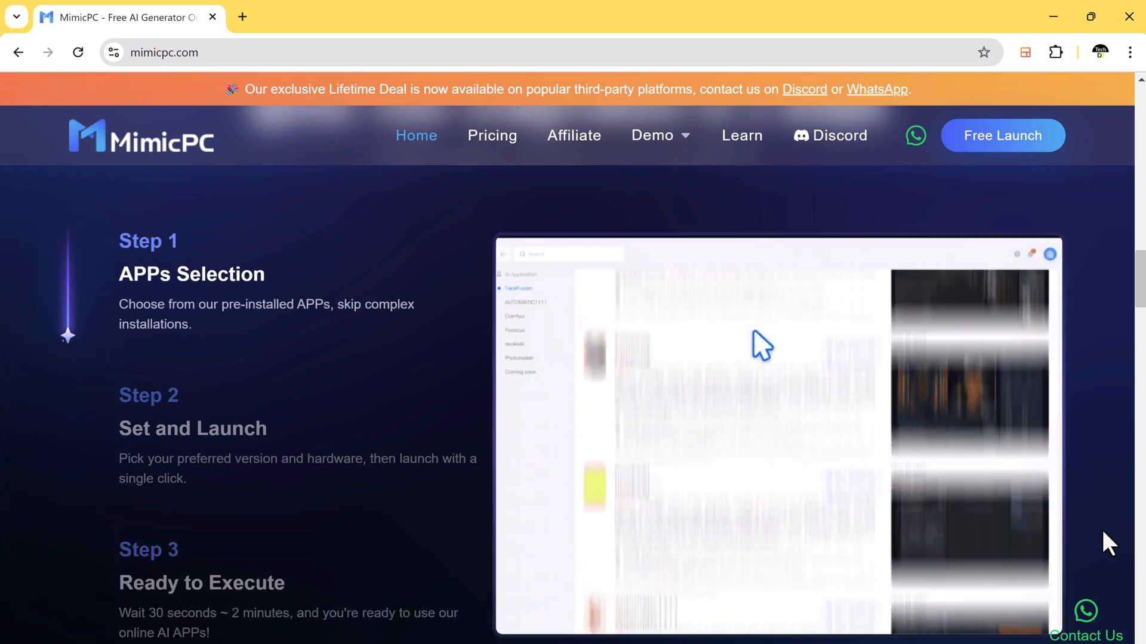
{"action": "scroll", "scroll_direction": "down", "scroll_amount": 3}
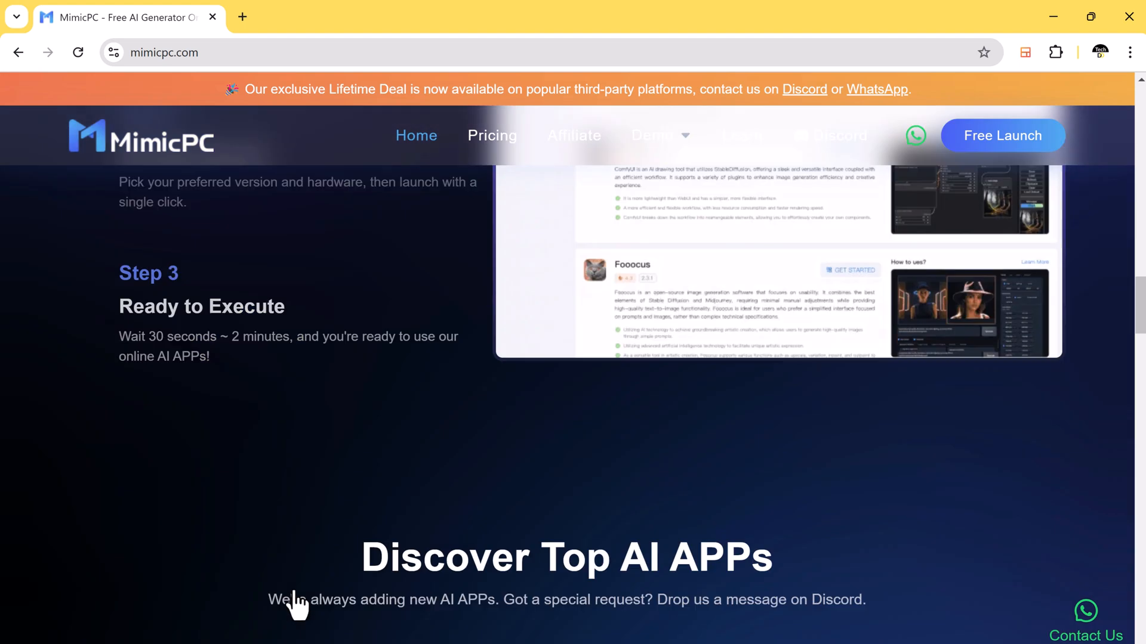
{"action": "scroll", "scroll_direction": "down", "scroll_amount": 3}
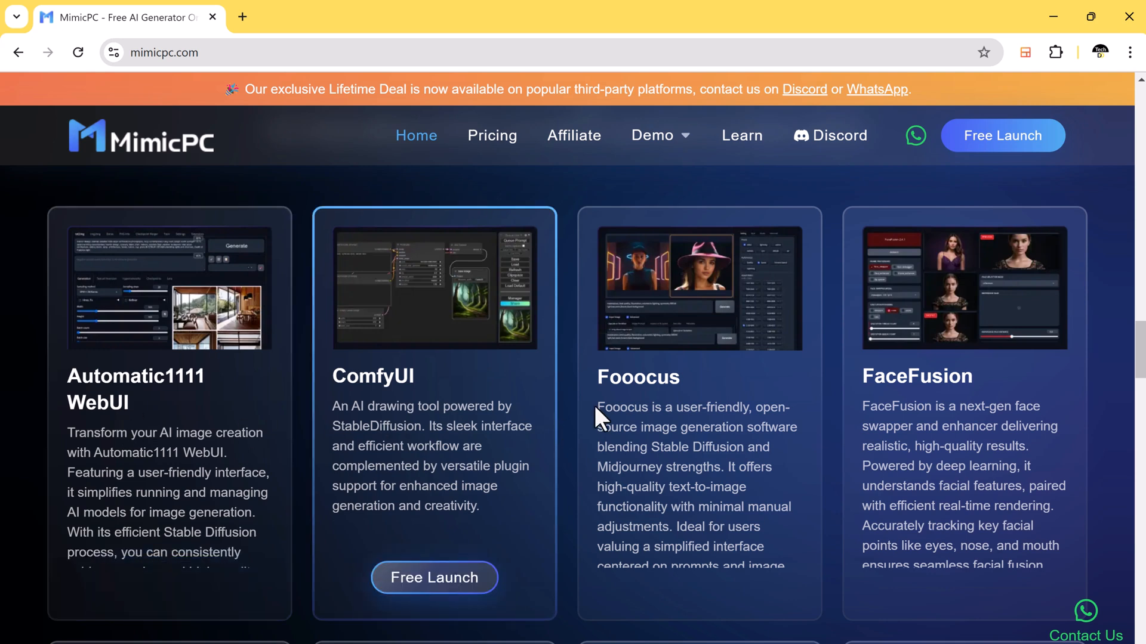
{"action": "mouse_move", "coordinate": [147, 408]}
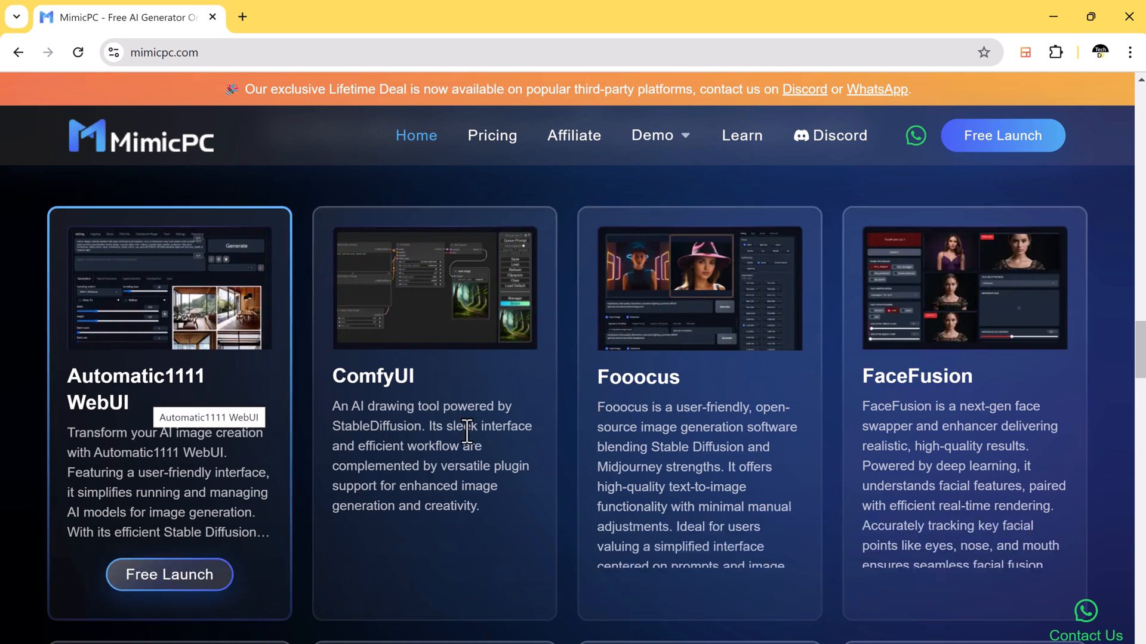
{"action": "mouse_move", "coordinate": [1085, 499]}
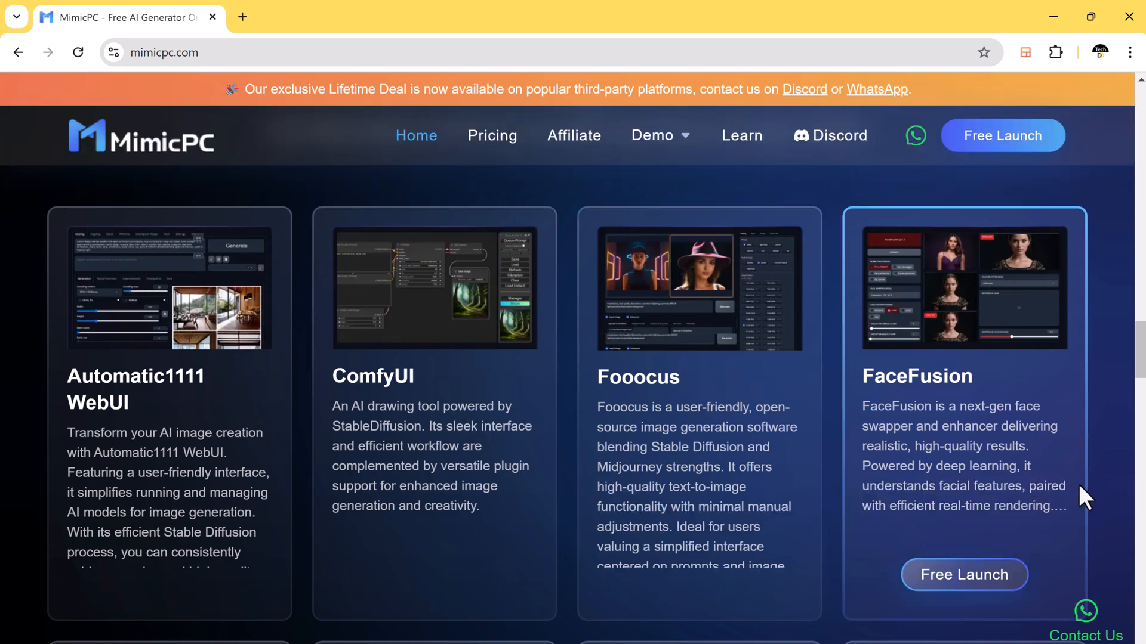
{"action": "scroll", "scroll_direction": "down", "scroll_amount": 3}
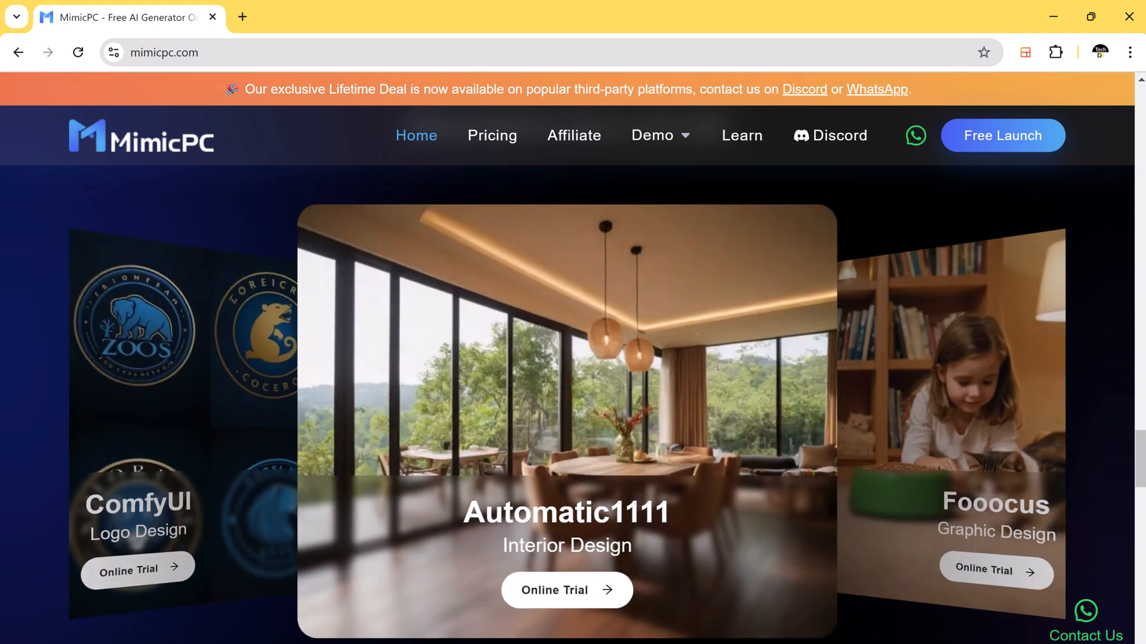
{"action": "scroll", "scroll_direction": "down", "scroll_amount": 3}
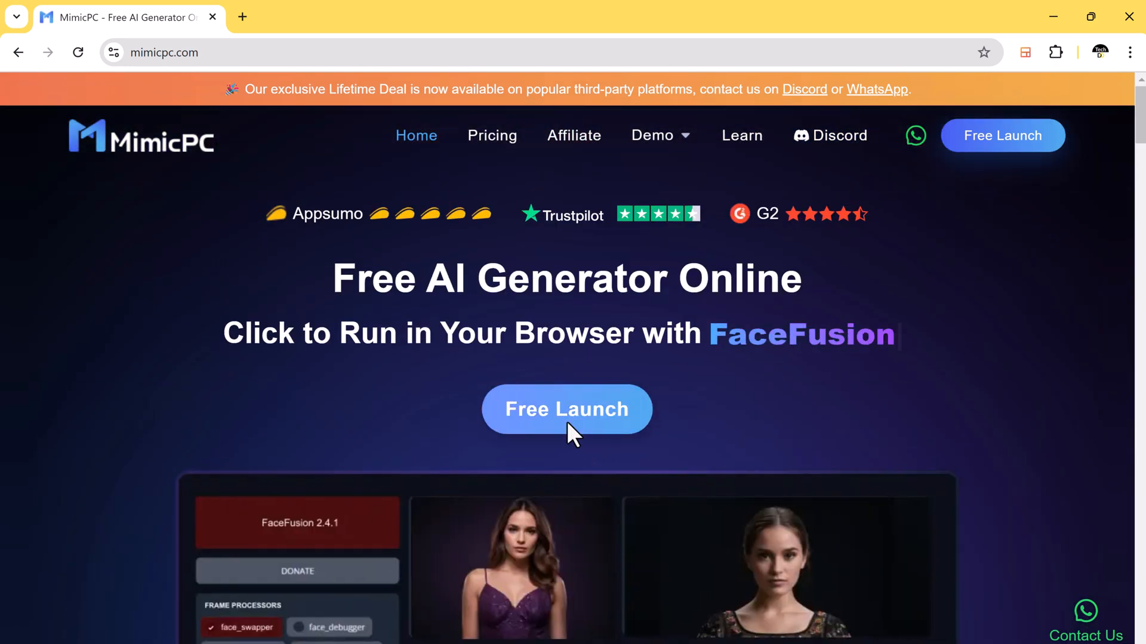
{"action": "left_click", "coordinate": [566, 409]}
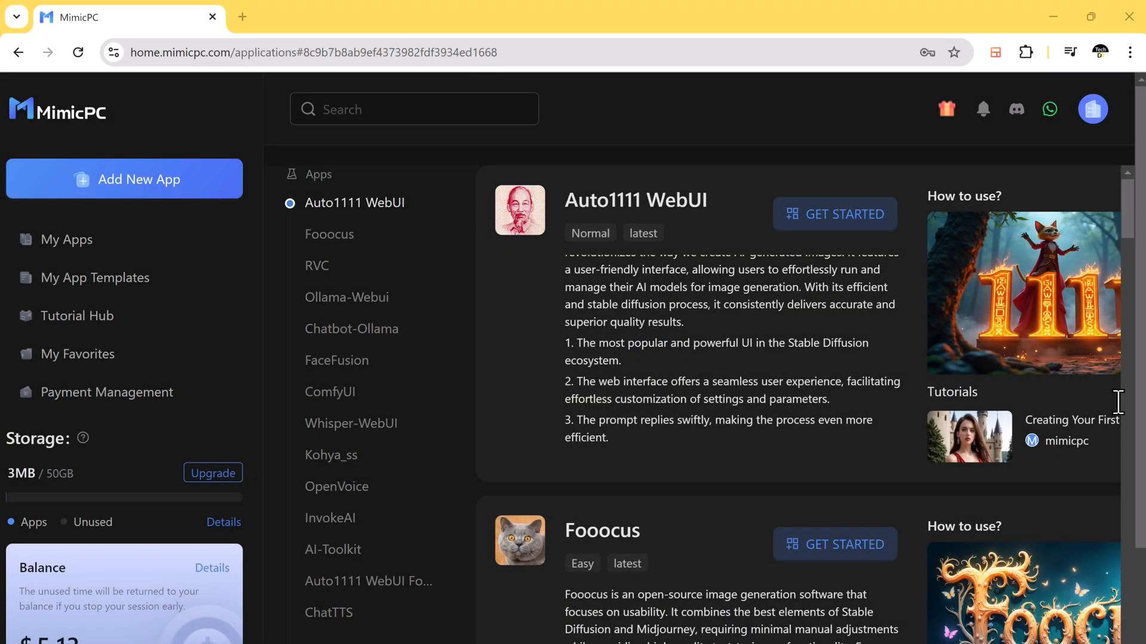
{"action": "mouse_move", "coordinate": [753, 592]}
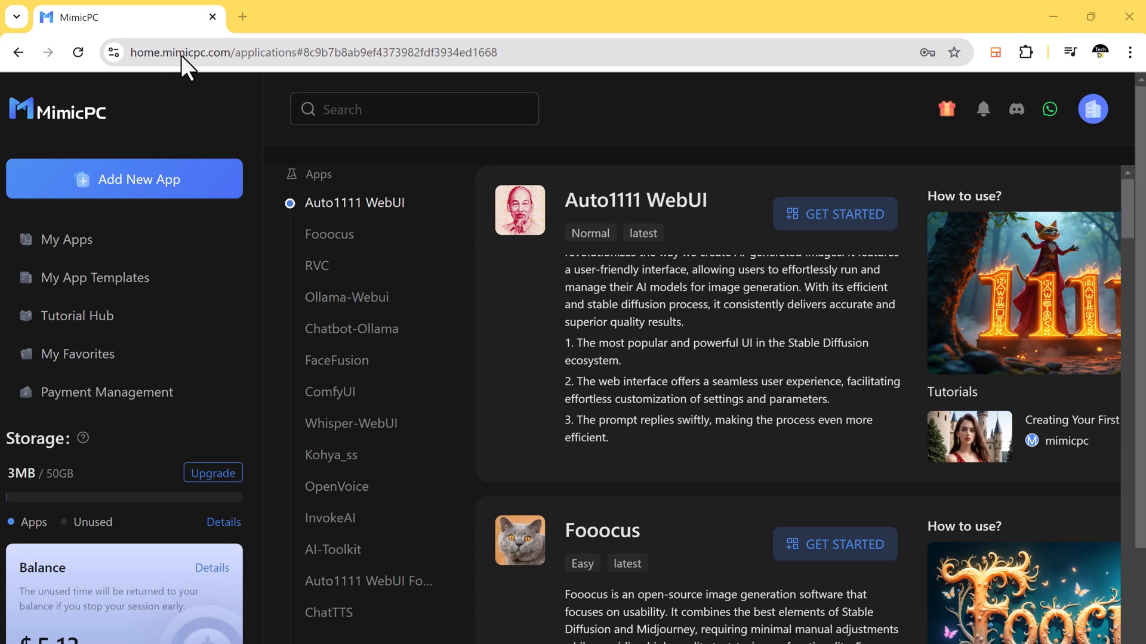
{"action": "mouse_move", "coordinate": [668, 138]}
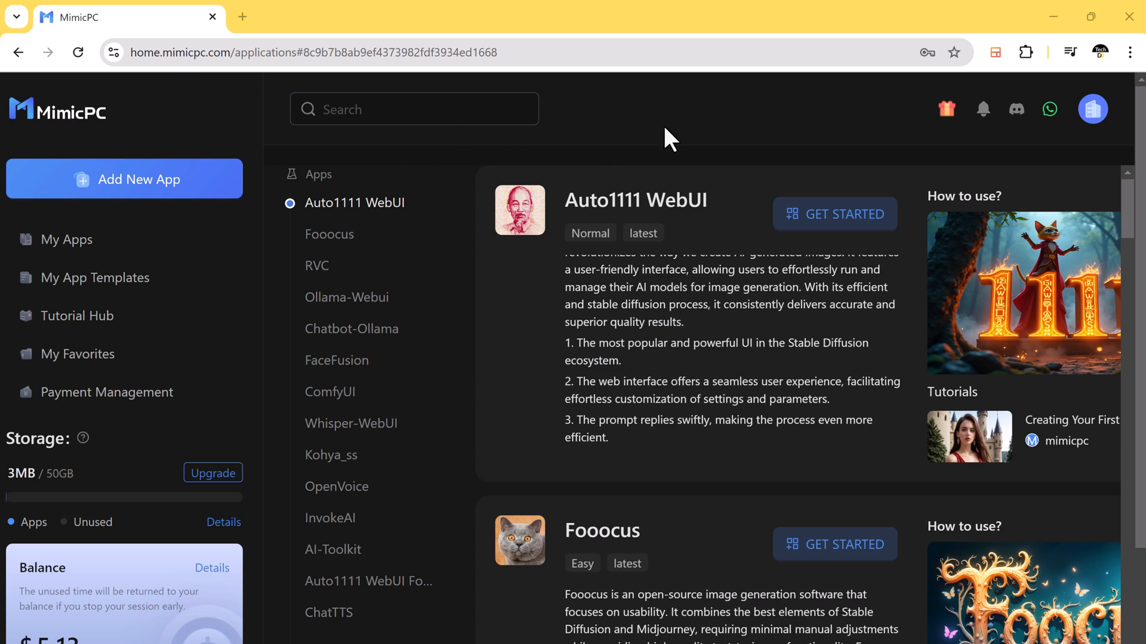
{"action": "mouse_move", "coordinate": [662, 256]}
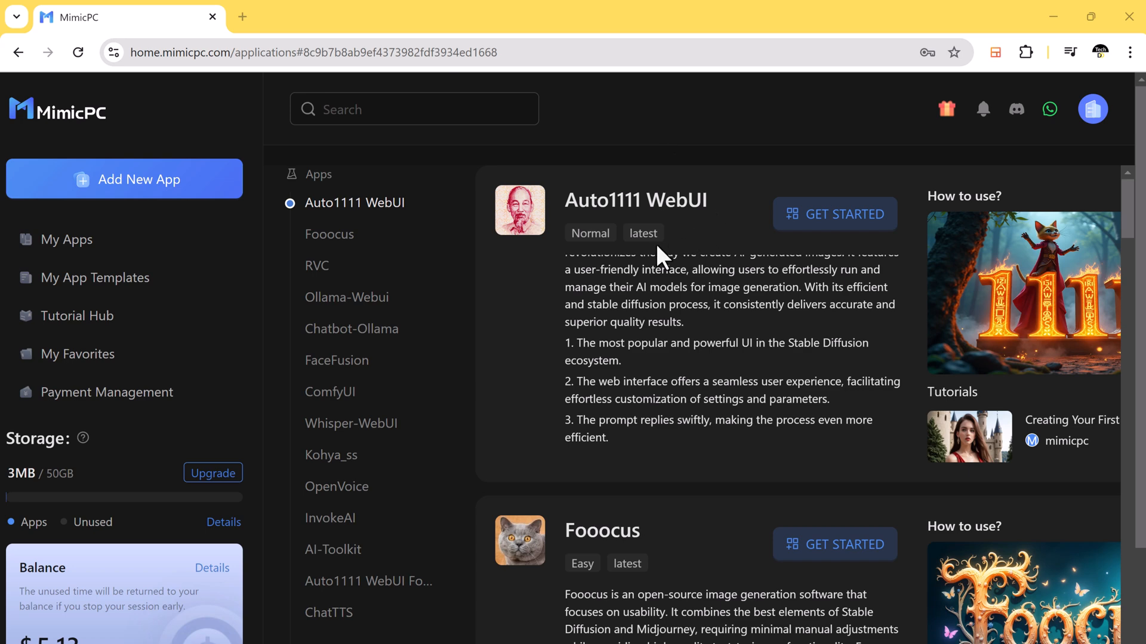
- Browse the Apps list past Auto1111, Fooocus and RVC to the FaceFusion and ComfyUI entries
{"action": "scroll", "scroll_direction": "down", "scroll_amount": 3}
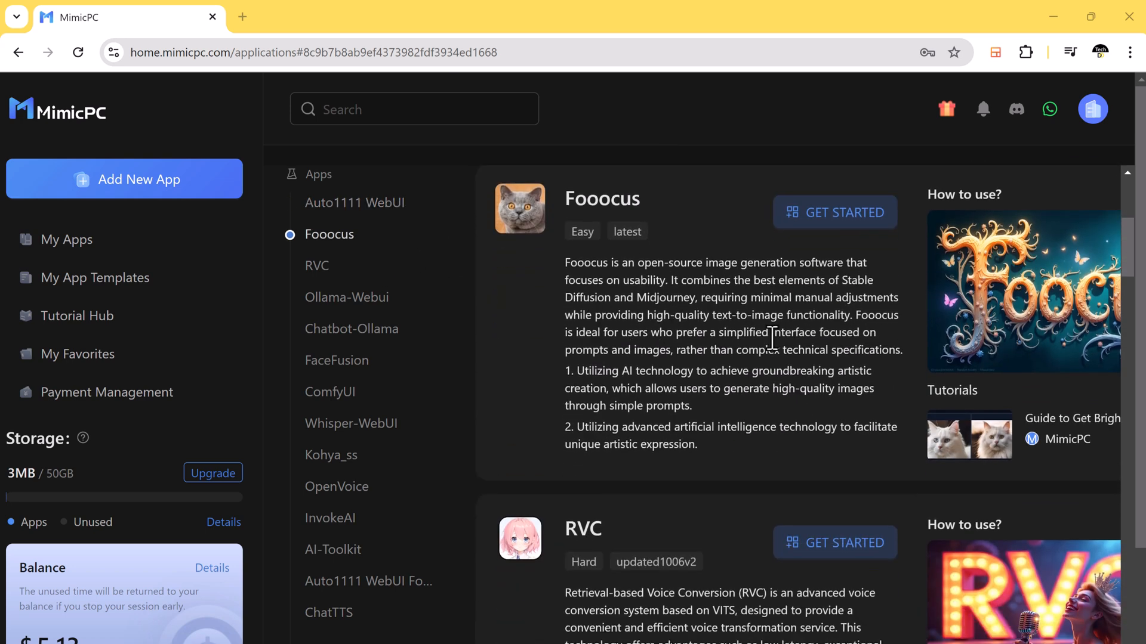
{"action": "scroll", "scroll_direction": "down", "scroll_amount": 3}
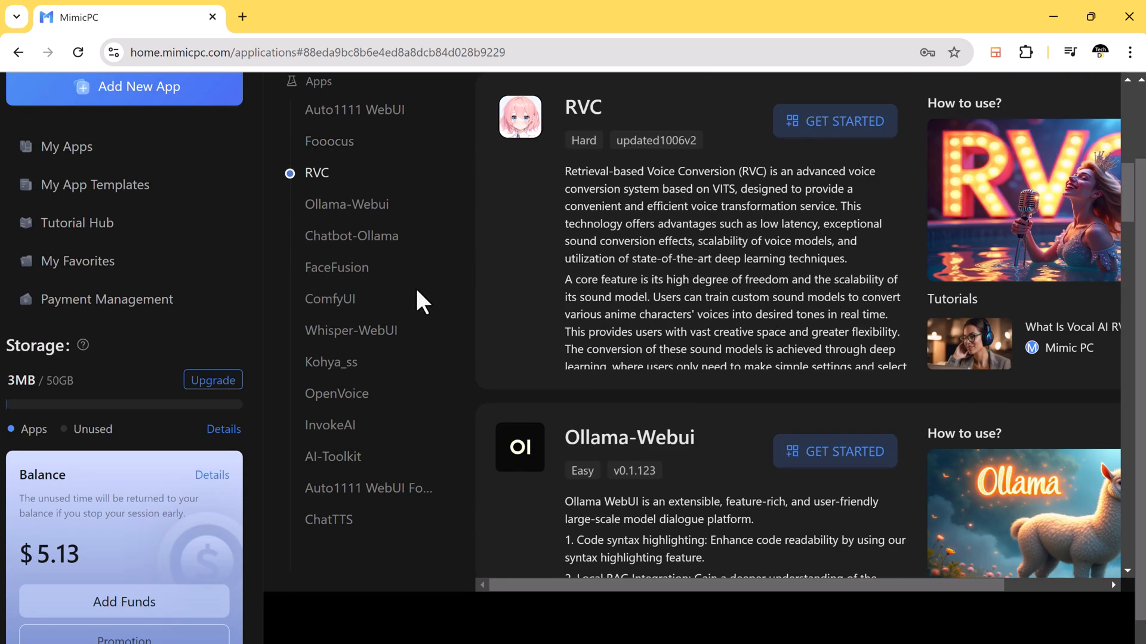
{"action": "left_click", "coordinate": [347, 204]}
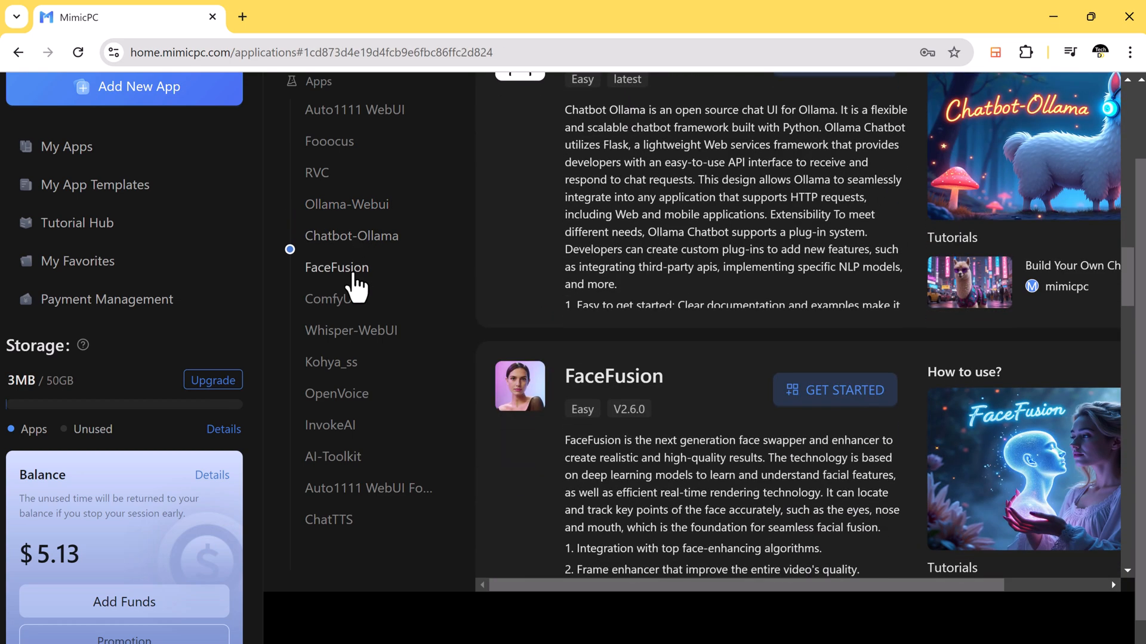
{"action": "left_click", "coordinate": [337, 266]}
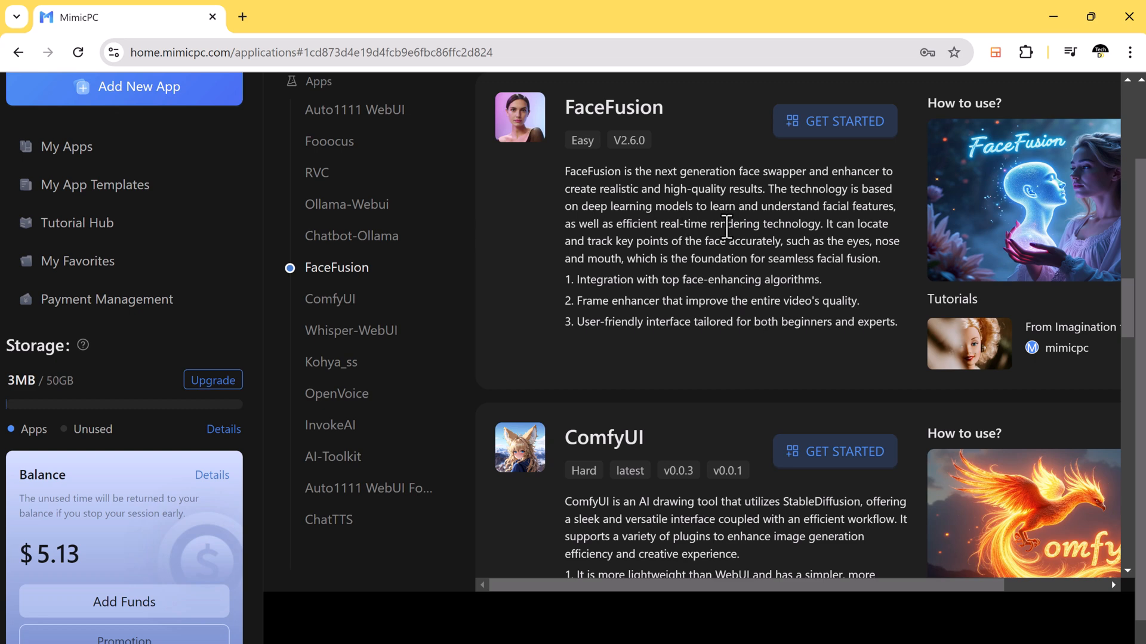
{"action": "left_click", "coordinate": [329, 298]}
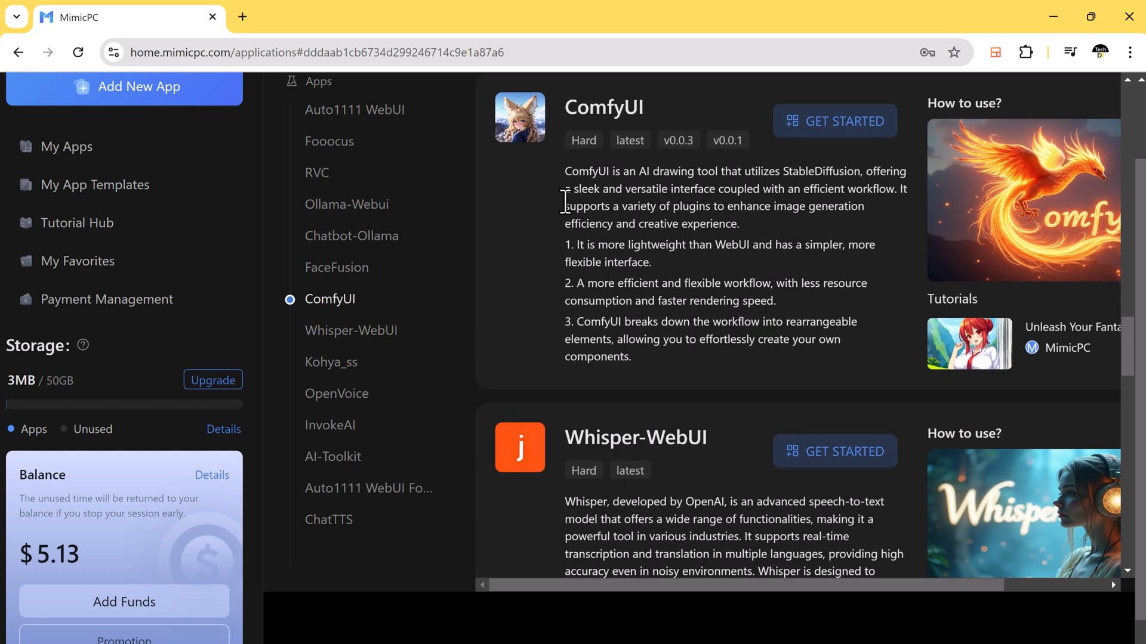
{"action": "mouse_move", "coordinate": [826, 204]}
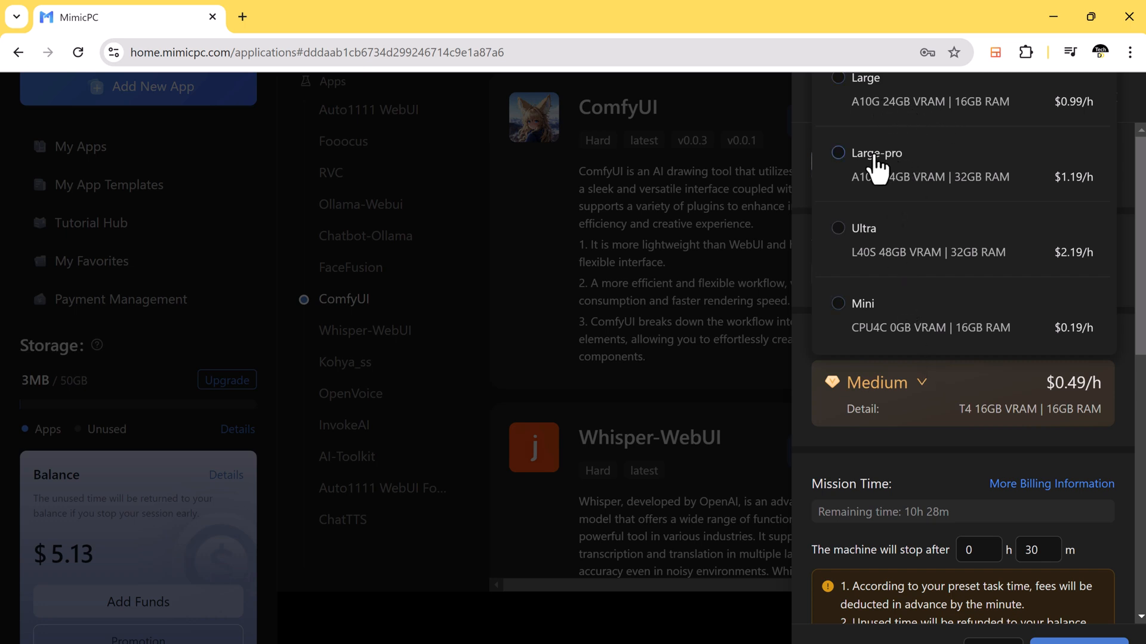
- Select Large-pro hardware (A10G 24GB VRAM, 32GB RAM, $1.19/h) for the ComfyUI launch
{"action": "left_click", "coordinate": [875, 161]}
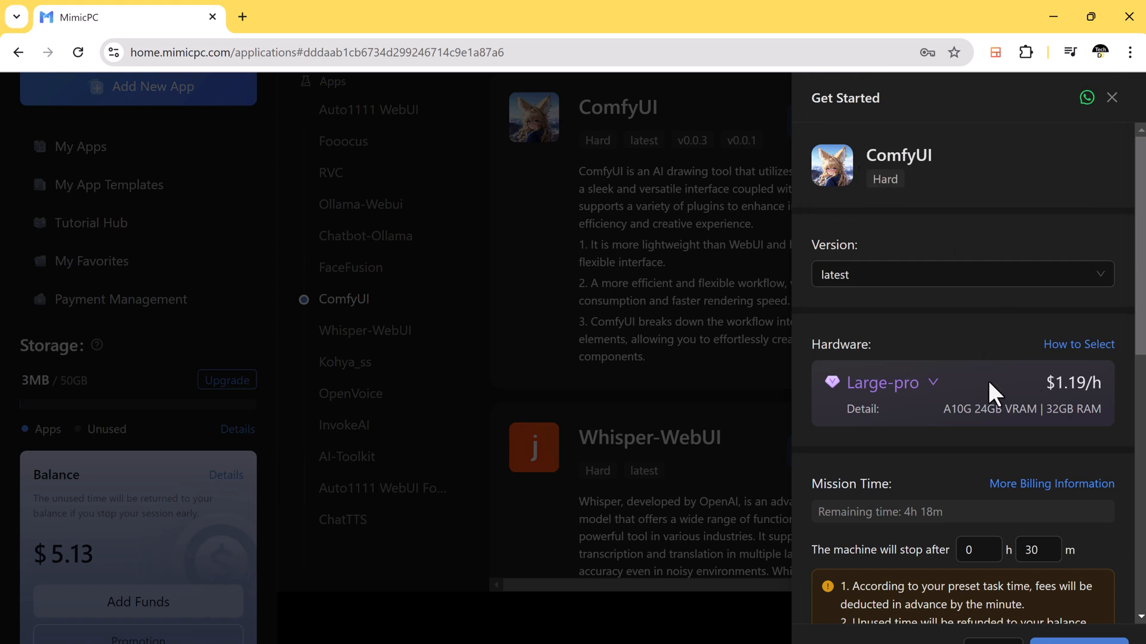
{"action": "scroll", "scroll_direction": "down", "scroll_amount": 3}
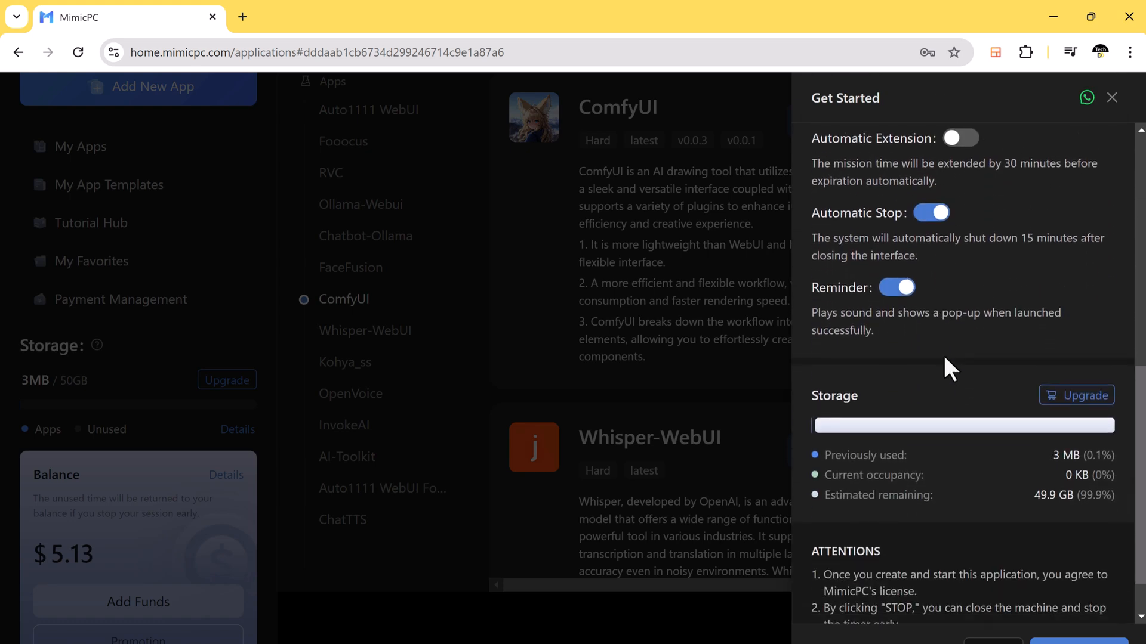
{"action": "scroll", "scroll_direction": "down", "scroll_amount": 3}
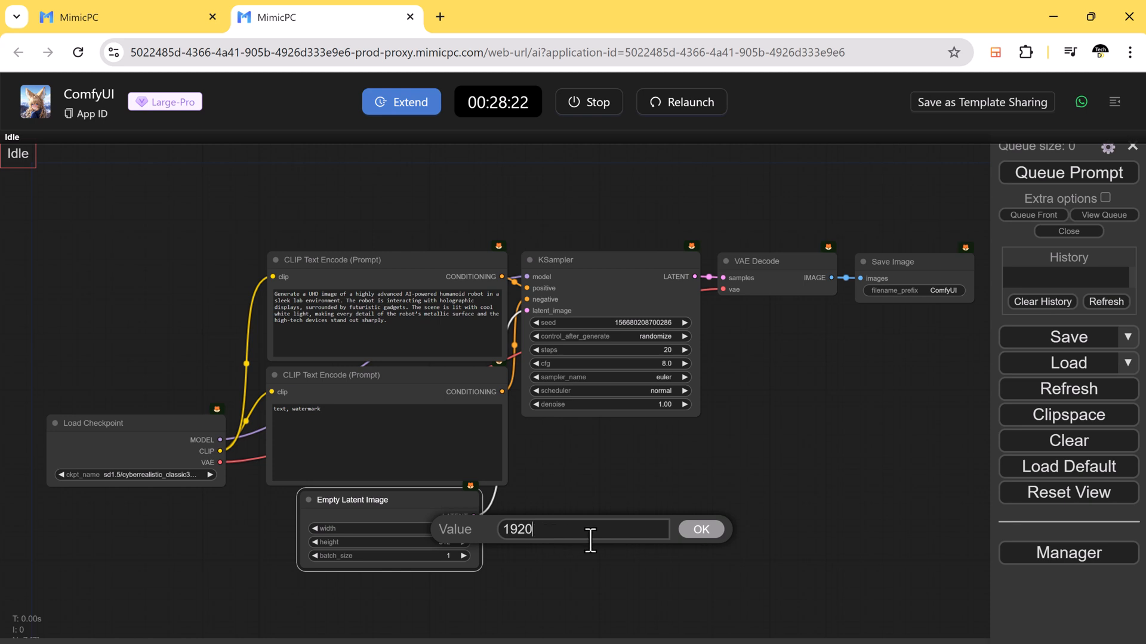
- Confirm the 1920 image width and review the generated robot image enlarged
{"action": "left_click", "coordinate": [699, 529]}
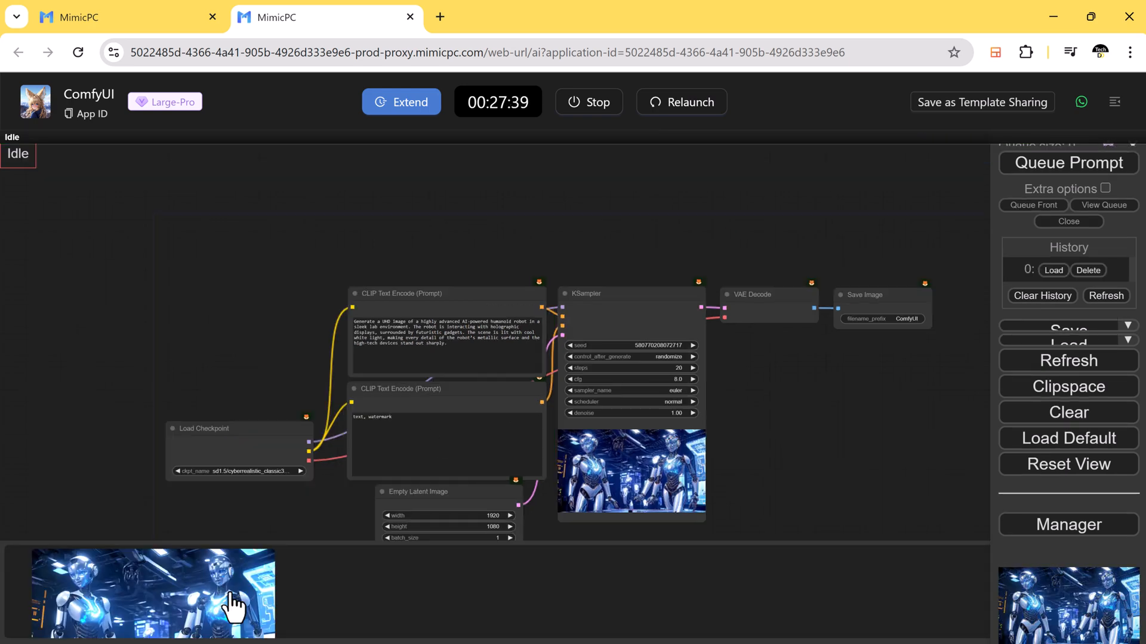
{"action": "left_click", "coordinate": [154, 592]}
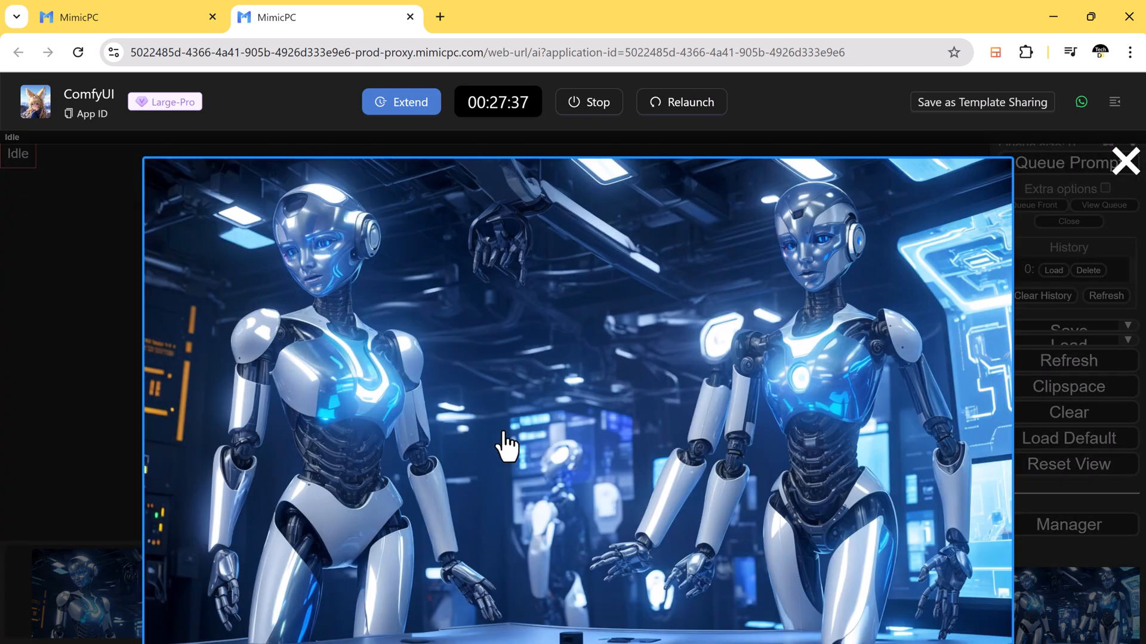
{"action": "left_click", "coordinate": [1126, 161]}
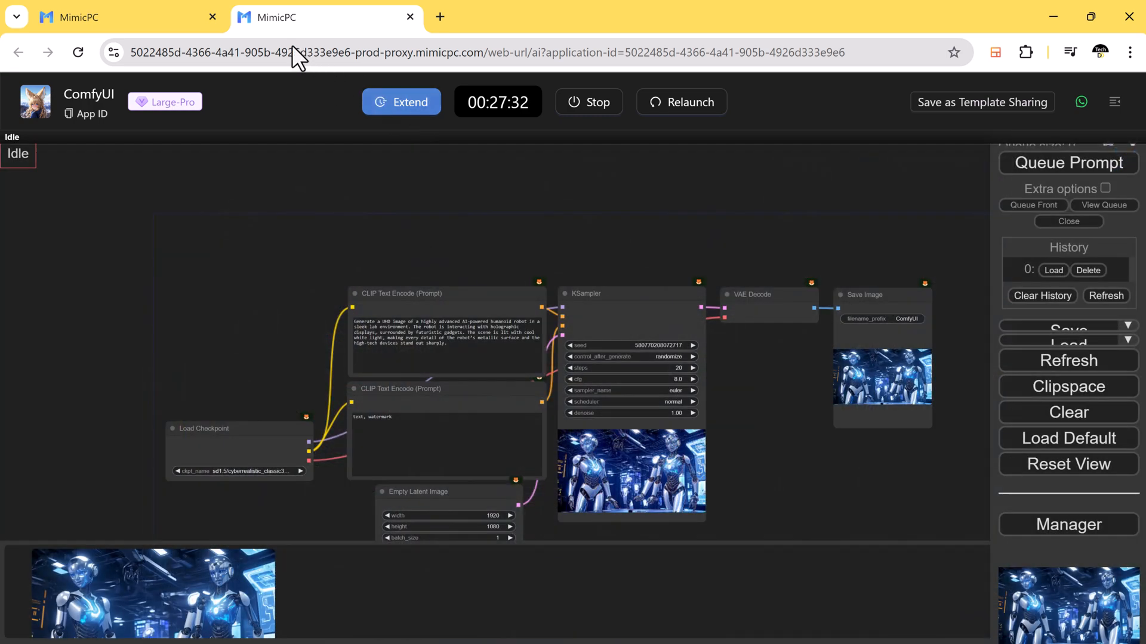
- Queue the library prompt and view the new schoolgirls-in-library image enlarged
{"action": "left_click", "coordinate": [445, 344]}
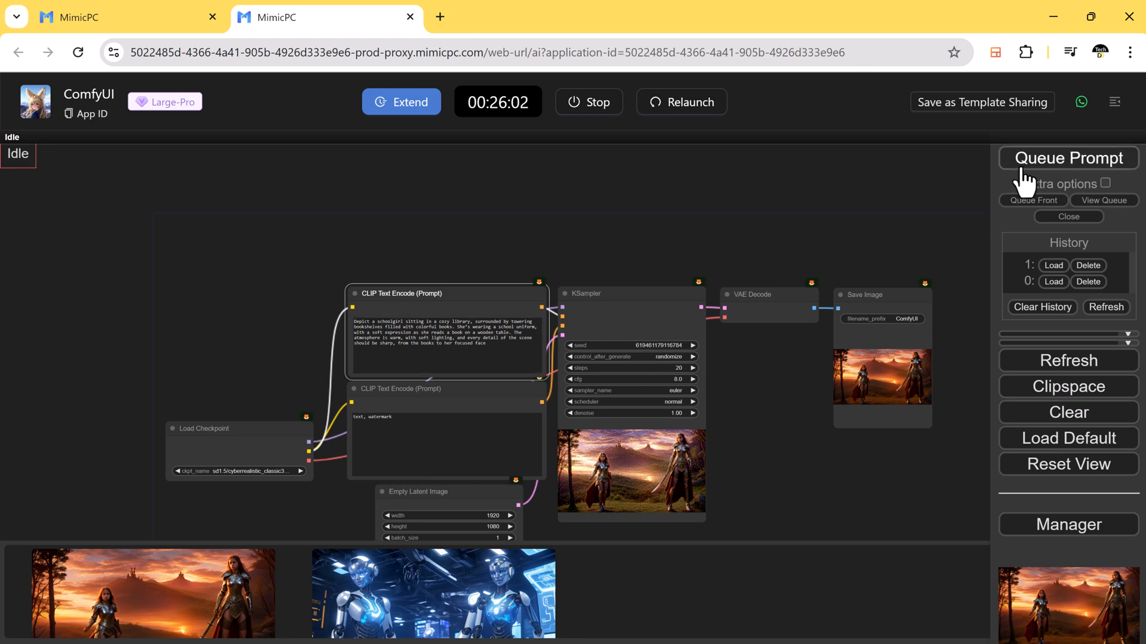
{"action": "left_click", "coordinate": [1067, 157]}
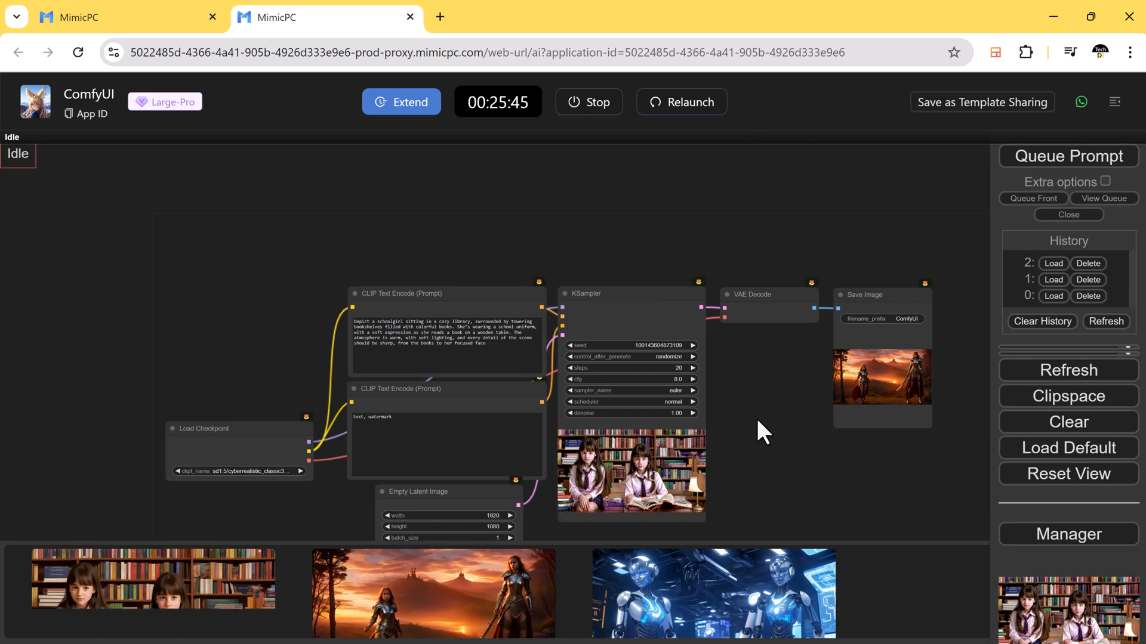
{"action": "left_click", "coordinate": [151, 579]}
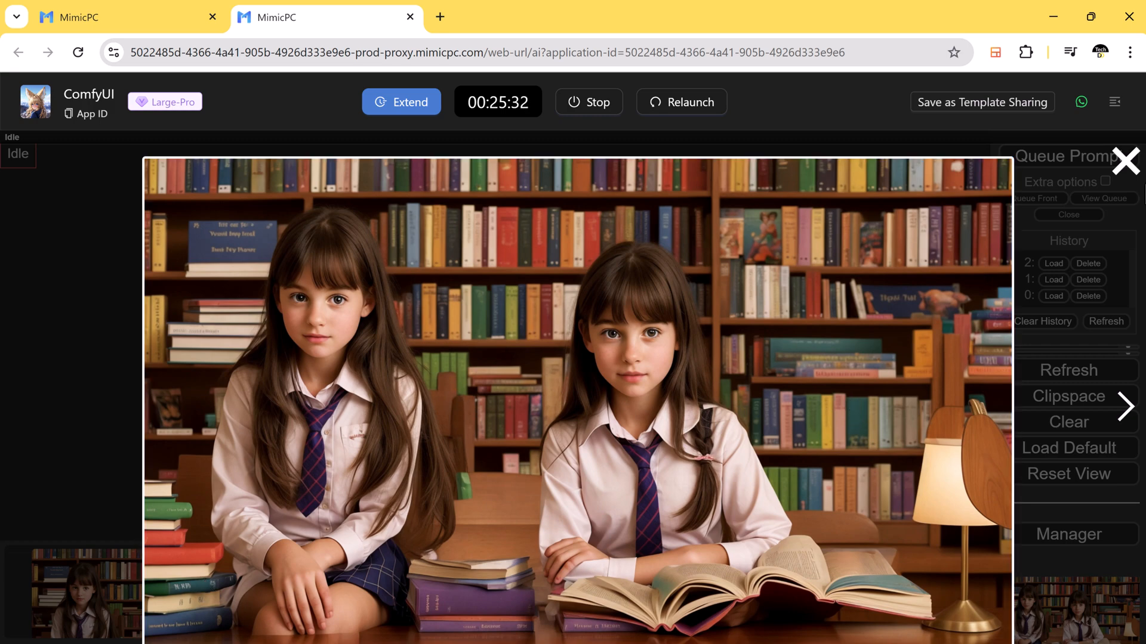
{"action": "left_click", "coordinate": [1126, 159]}
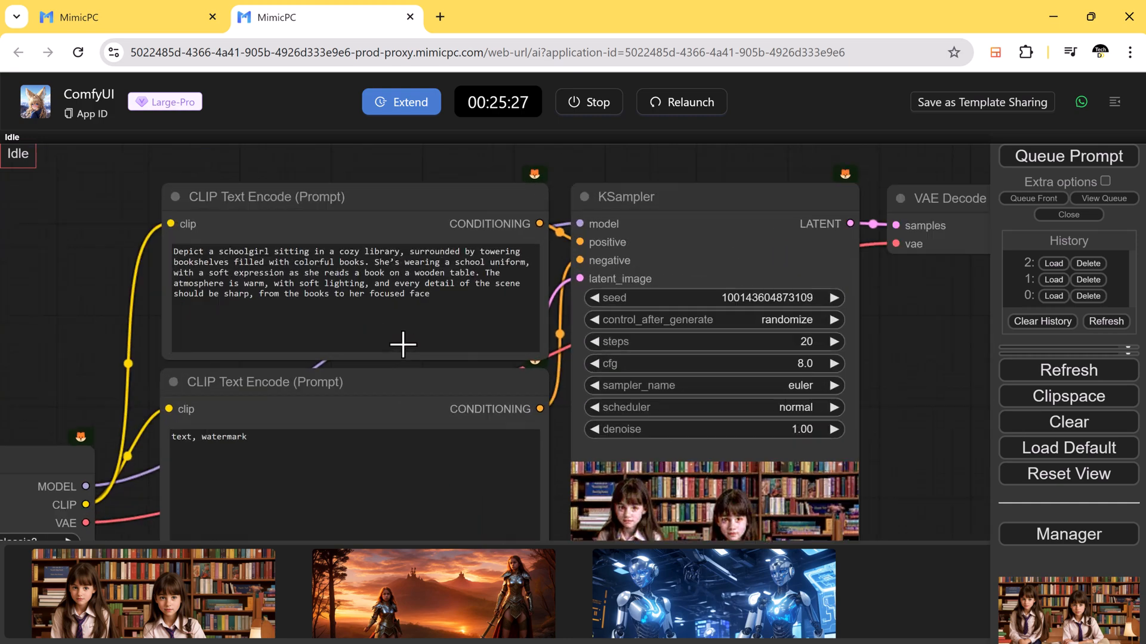
- Stop the running ComfyUI cloud machine and go to the Tutorial Hub
{"action": "left_click", "coordinate": [589, 102]}
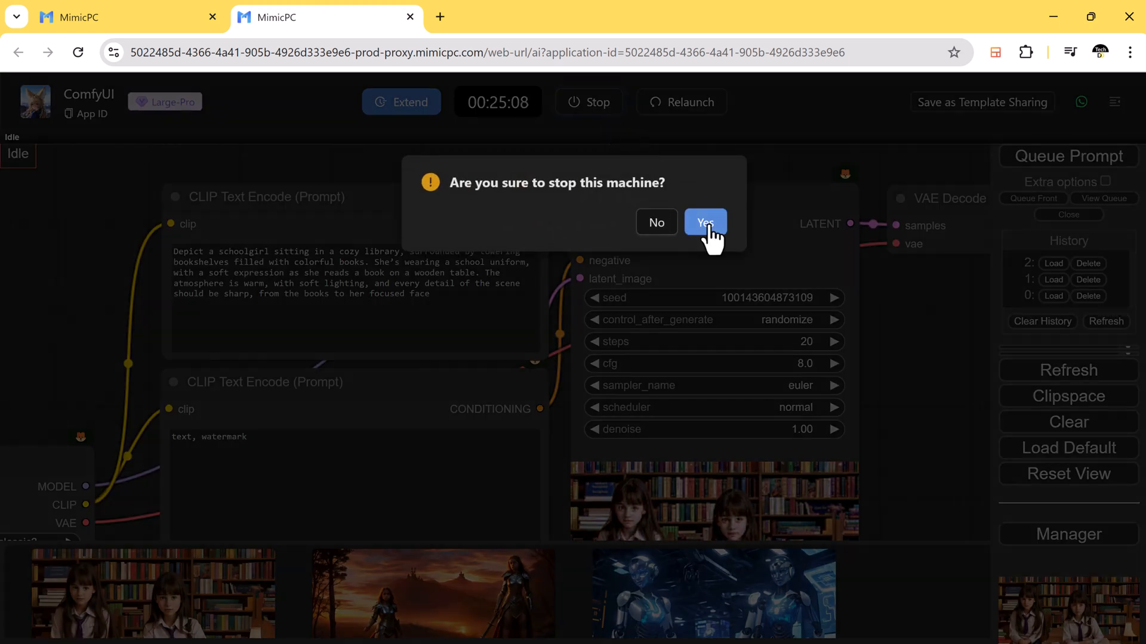
{"action": "left_click", "coordinate": [705, 222]}
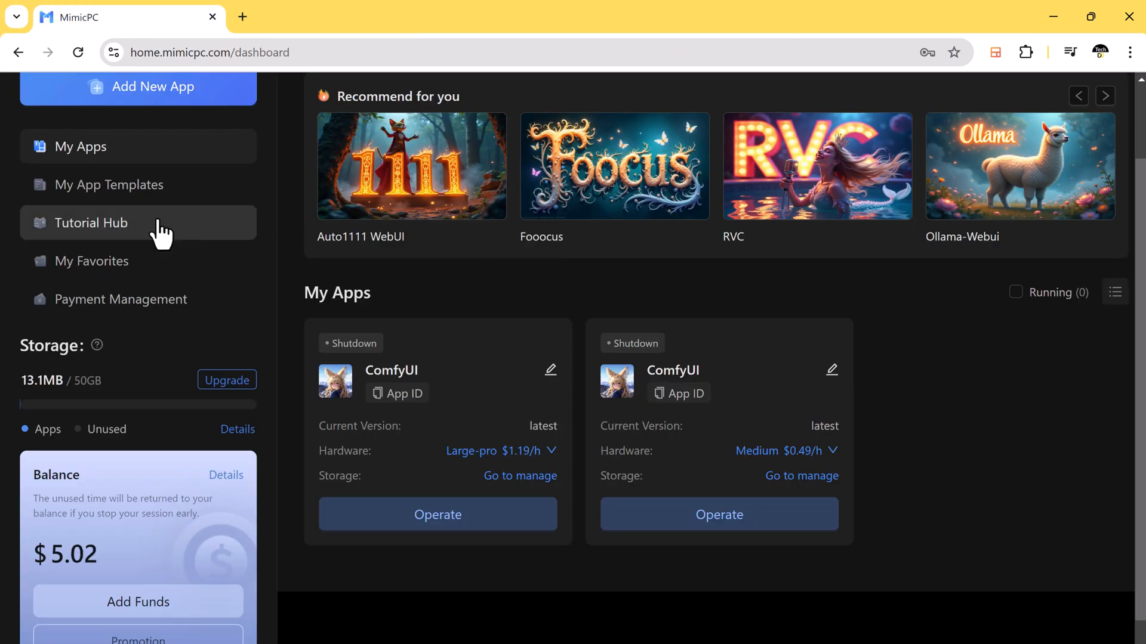
{"action": "left_click", "coordinate": [91, 223]}
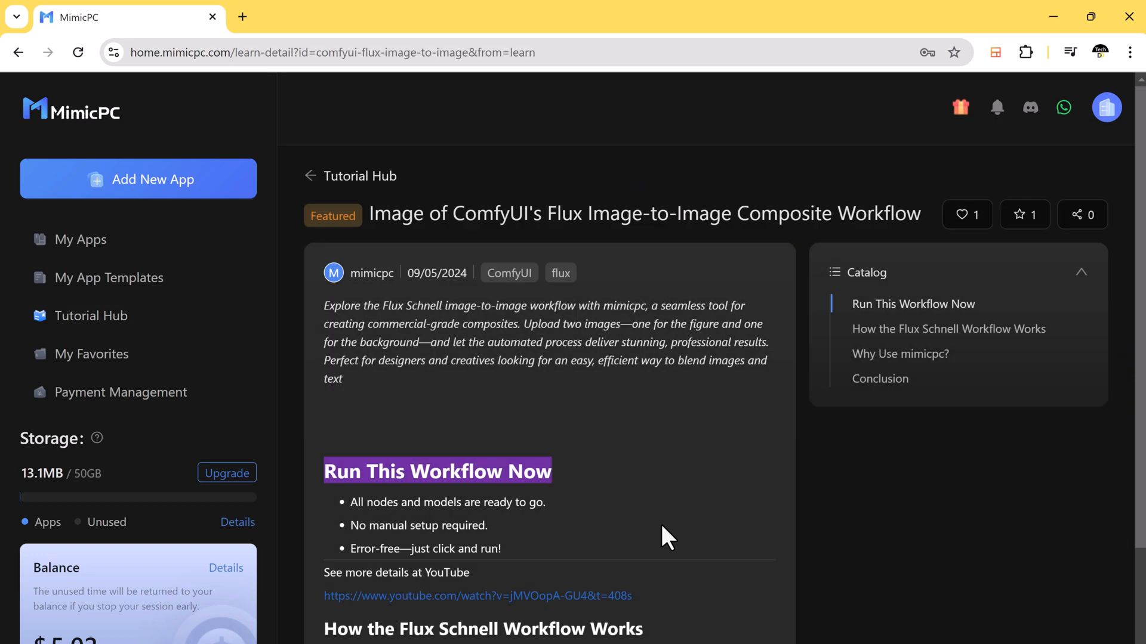
- Apply the Flux image-to-image composite tutorial template as a ComfyUI app
{"action": "scroll", "scroll_direction": "down", "scroll_amount": 3}
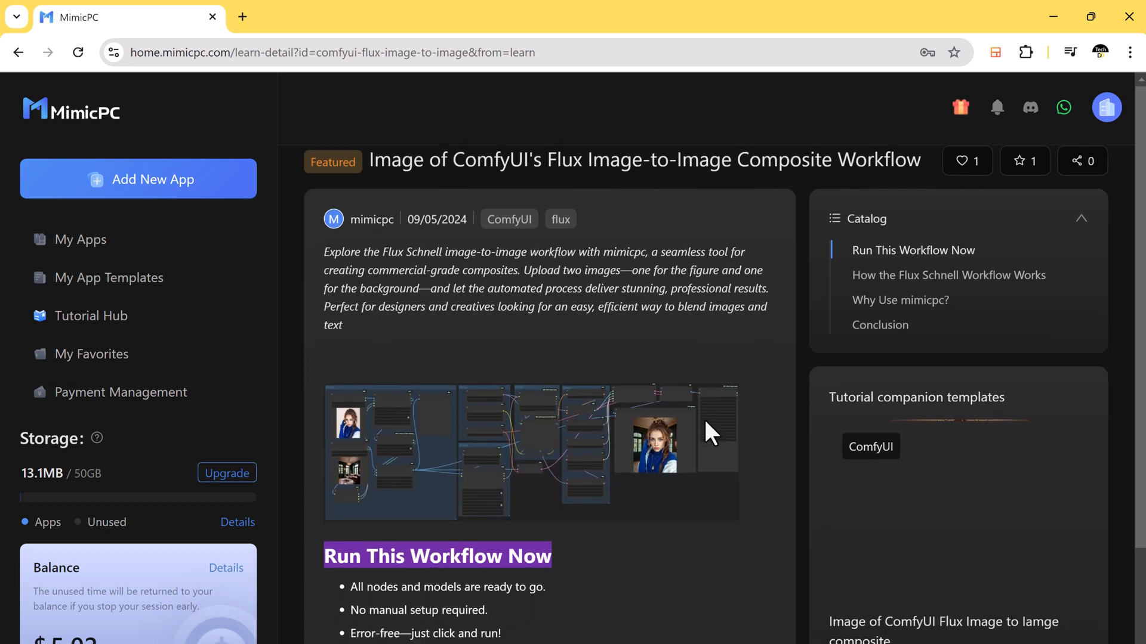
{"action": "scroll", "scroll_direction": "down", "scroll_amount": 3}
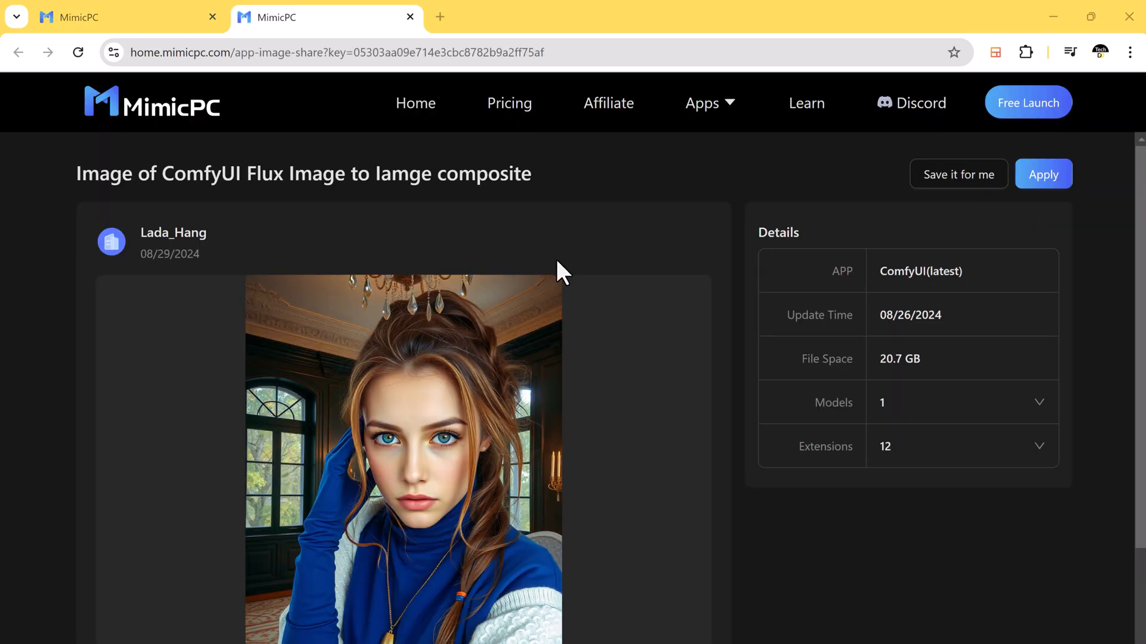
{"action": "left_click", "coordinate": [1043, 174]}
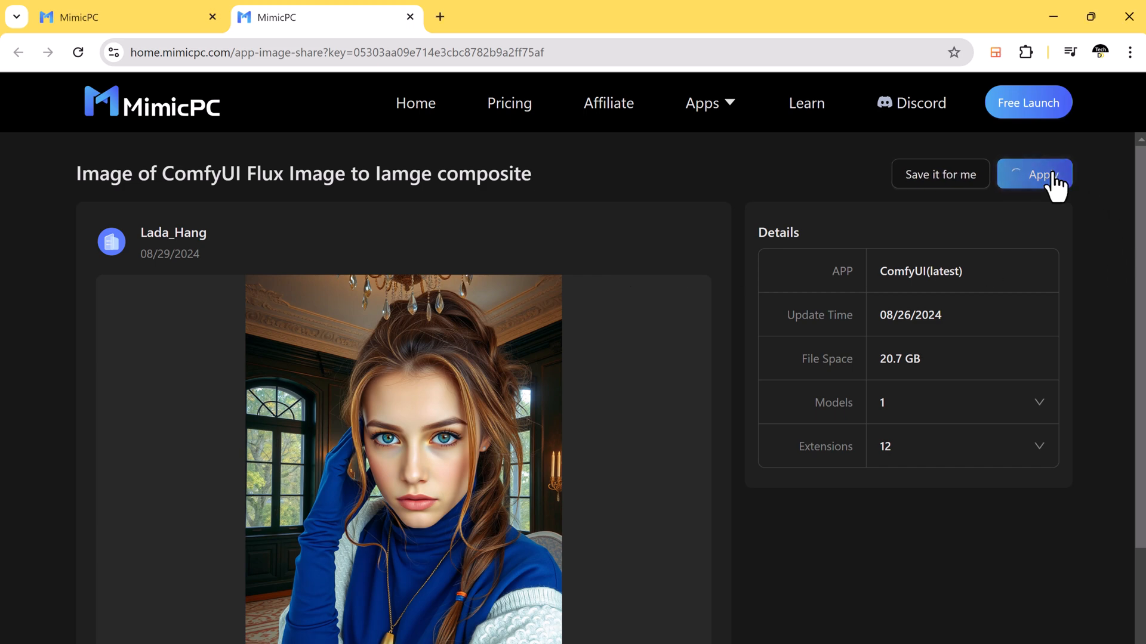
{"action": "left_click", "coordinate": [1033, 174]}
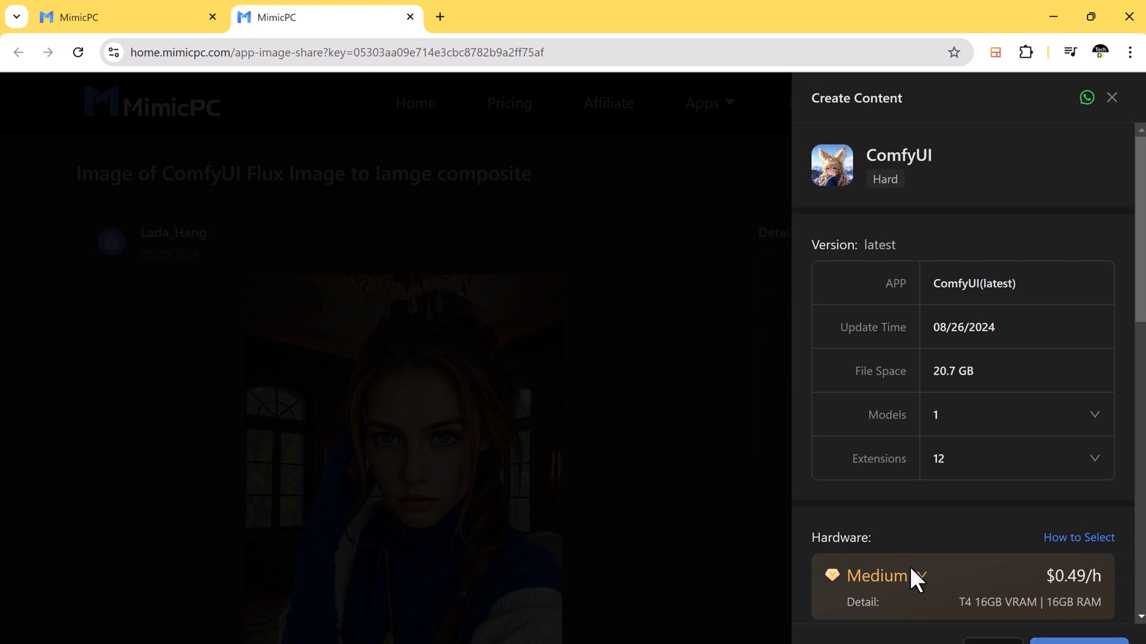
- Change the new app's hardware from Medium to the Large GPU tier
{"action": "left_click", "coordinate": [902, 575]}
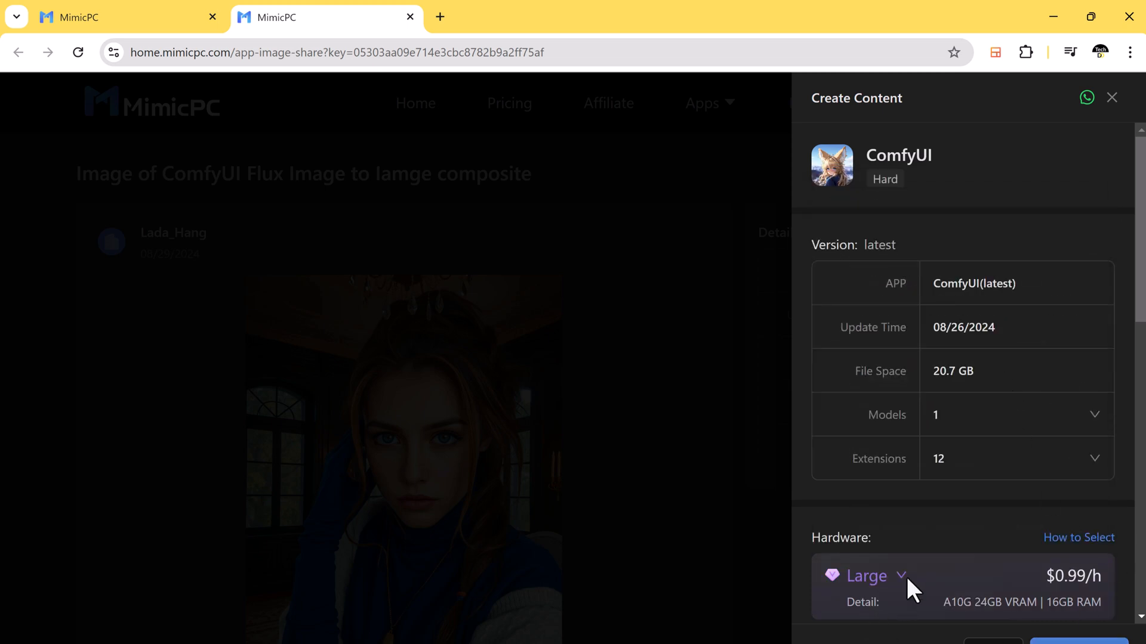
{"action": "left_click", "coordinate": [880, 575]}
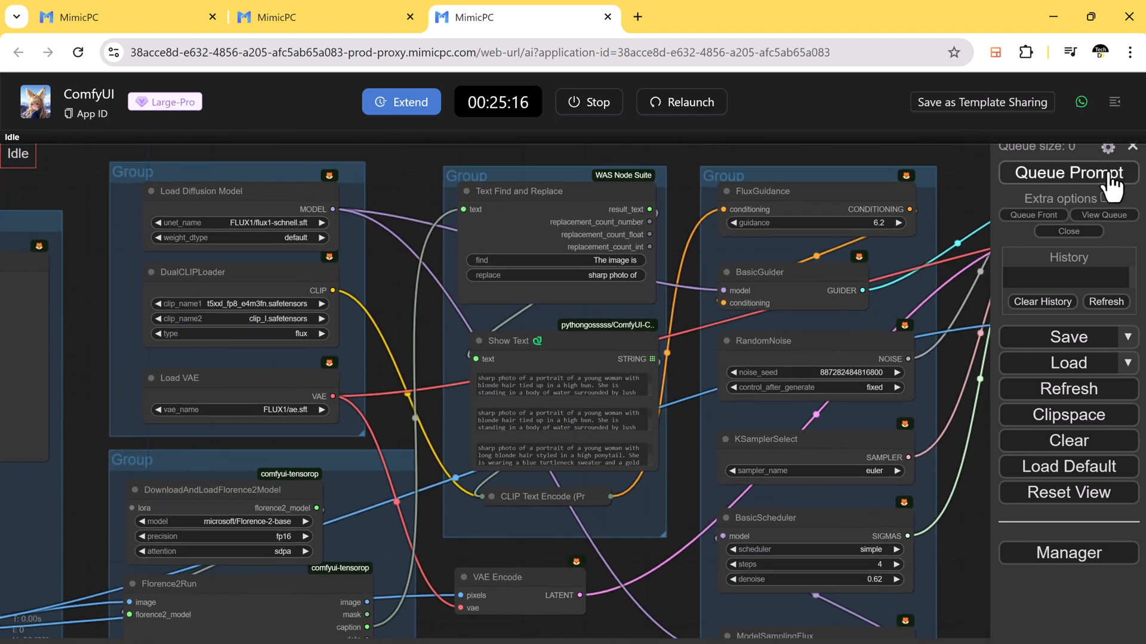
- Run the Flux composite workflow and view the red-haired woman composited onto the beach background
{"action": "left_click", "coordinate": [1066, 173]}
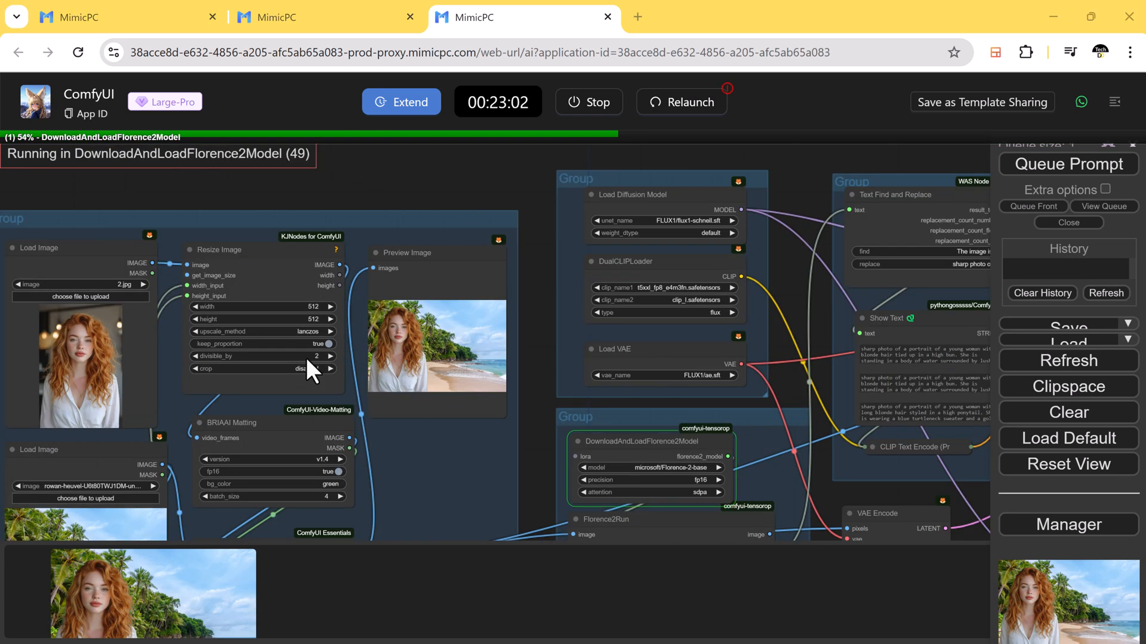
{"action": "left_click", "coordinate": [131, 593]}
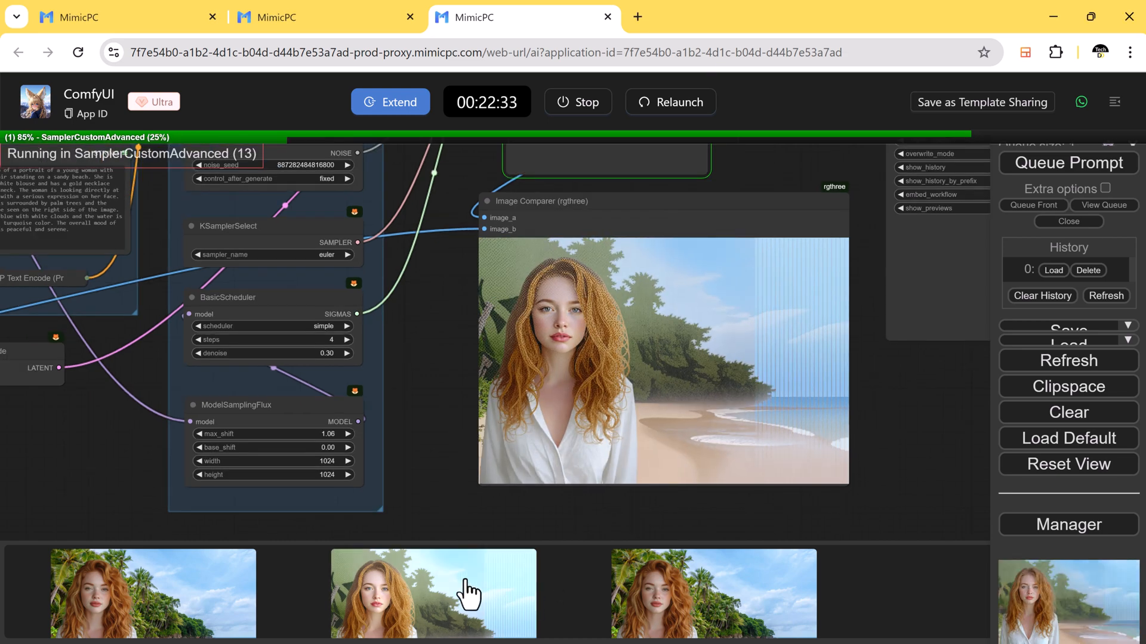
{"action": "left_click", "coordinate": [433, 593]}
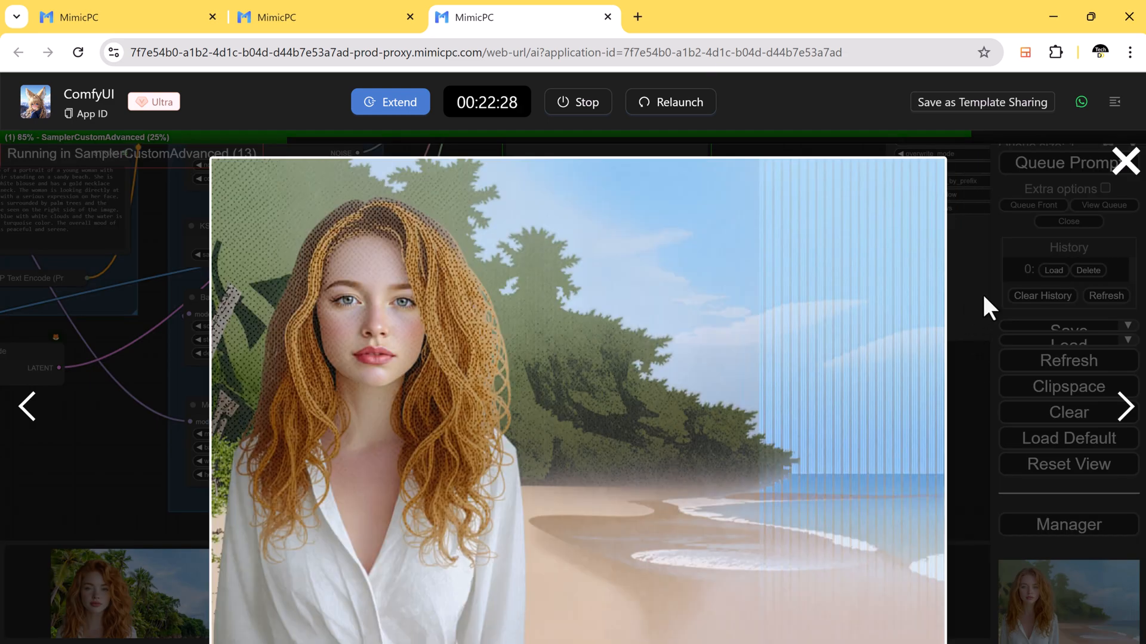
{"action": "left_click", "coordinate": [1125, 161]}
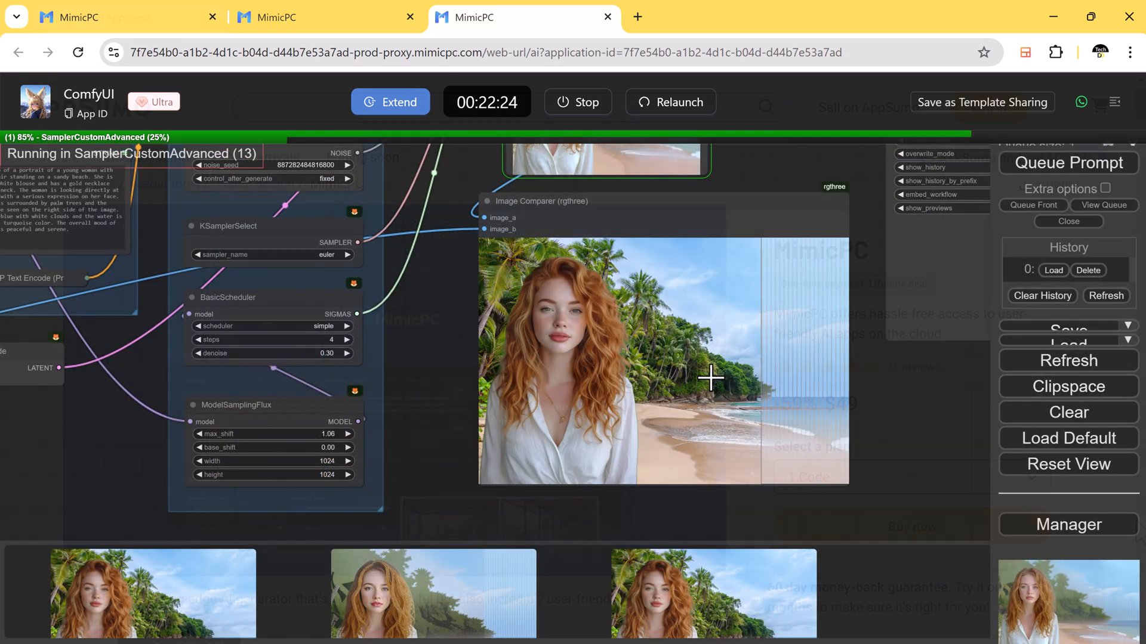
{"action": "left_click", "coordinate": [124, 16]}
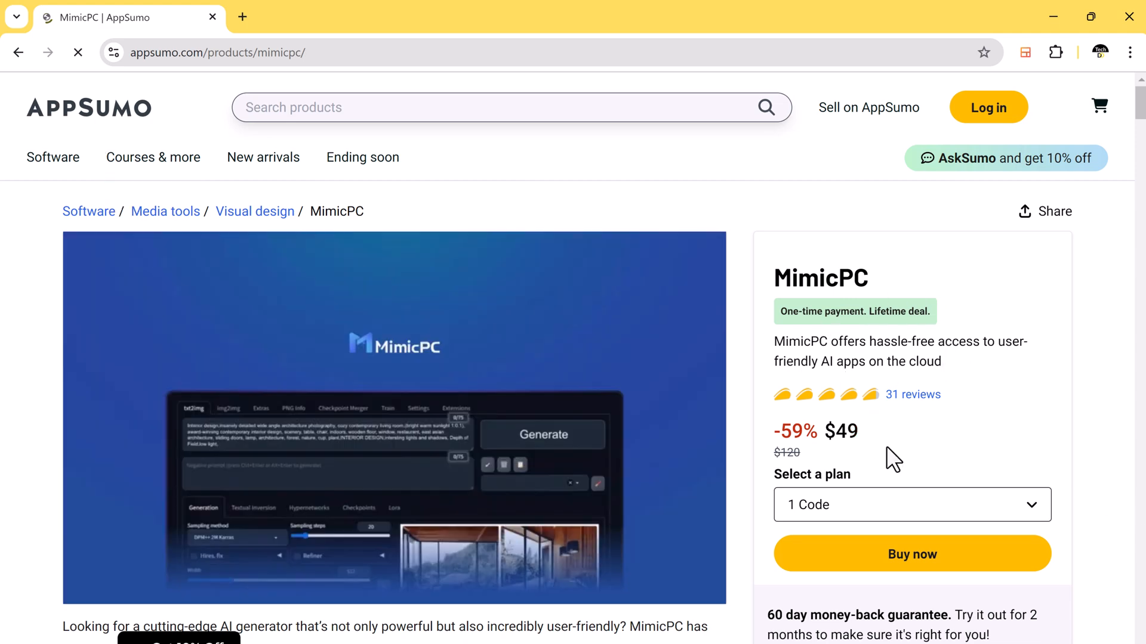
- Browse the AppSumo MimicPC overview down to the $49, $98 and $147 lifetime plans
{"action": "scroll", "scroll_direction": "down", "scroll_amount": 3}
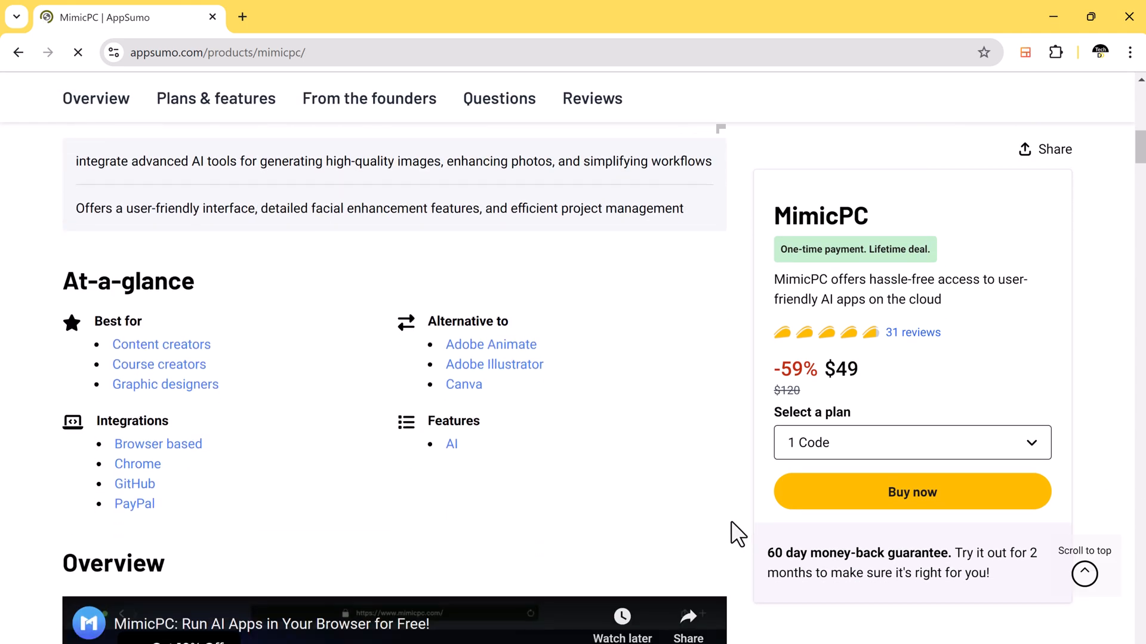
{"action": "left_click", "coordinate": [95, 99]}
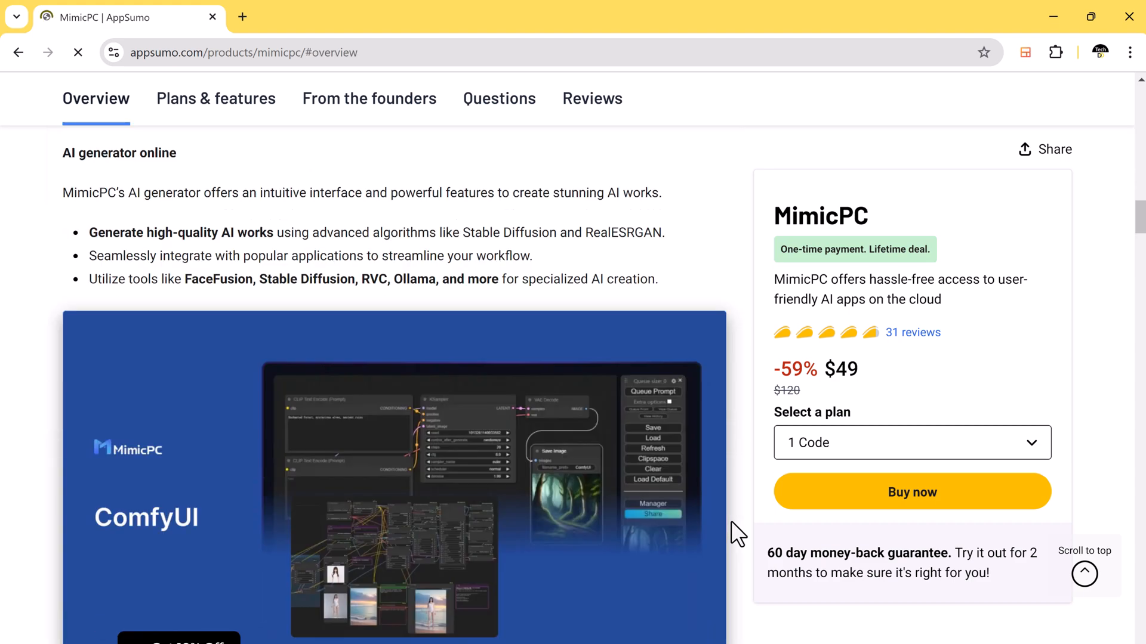
{"action": "scroll", "scroll_direction": "down", "scroll_amount": 3}
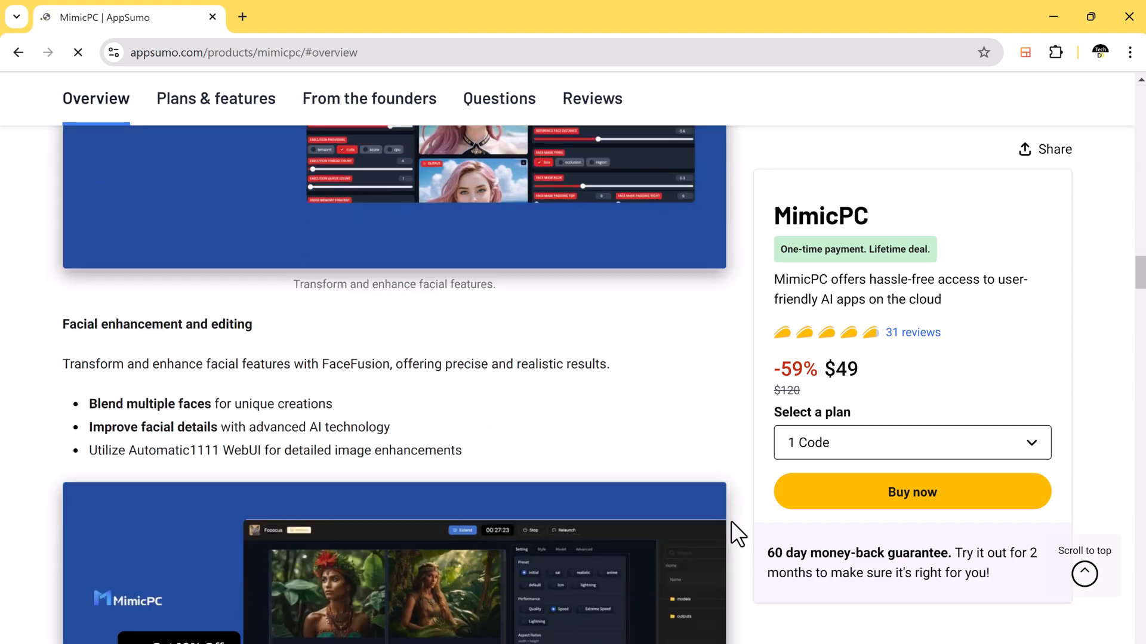
{"action": "scroll", "scroll_direction": "down", "scroll_amount": 3}
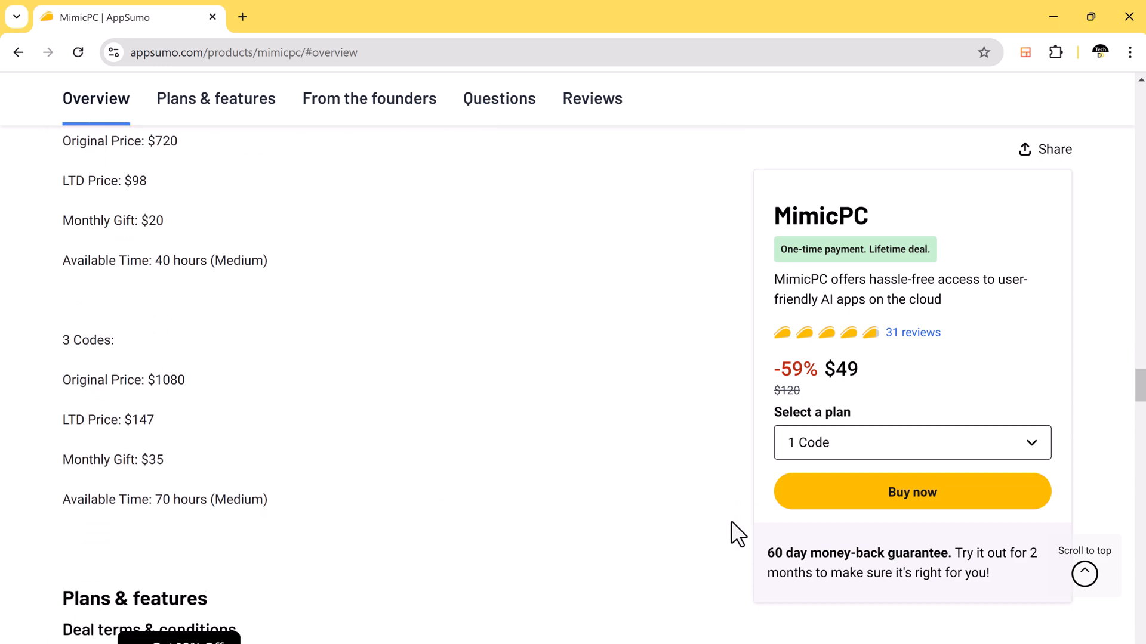
{"action": "left_click", "coordinate": [216, 99]}
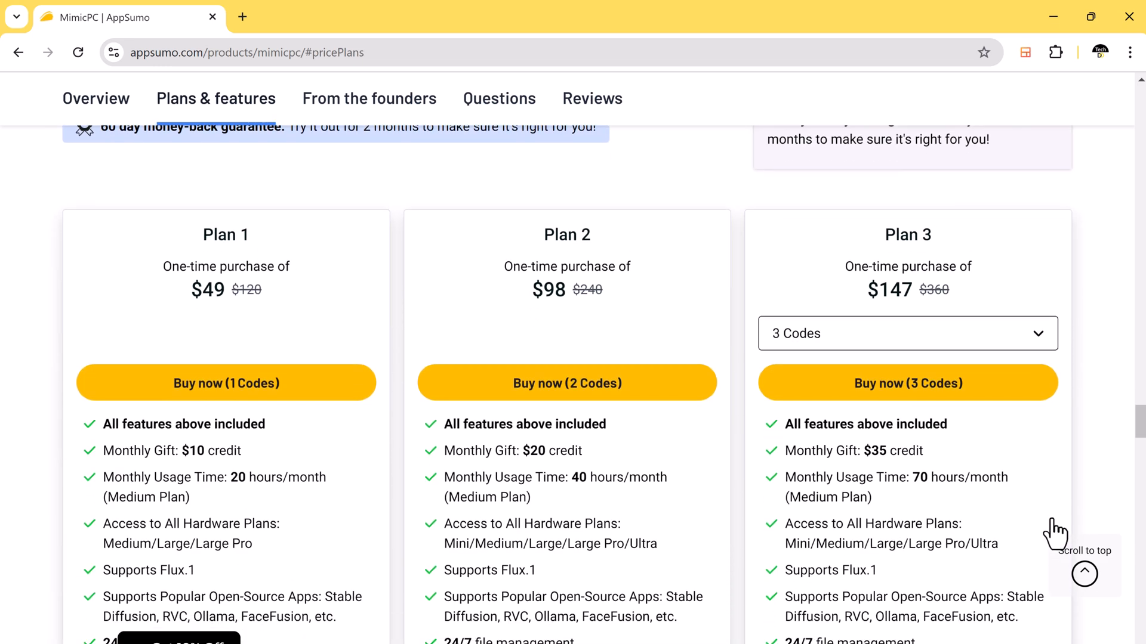